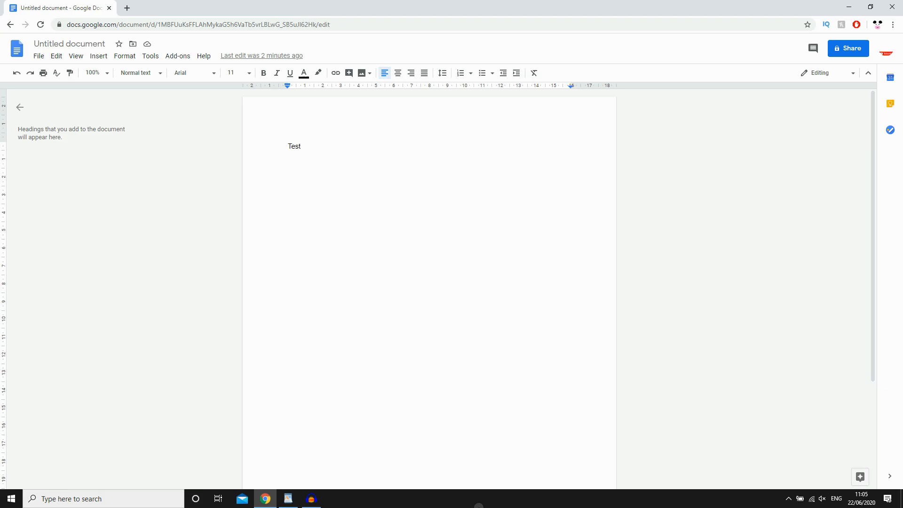
pyautogui.moveTo(635, 462)
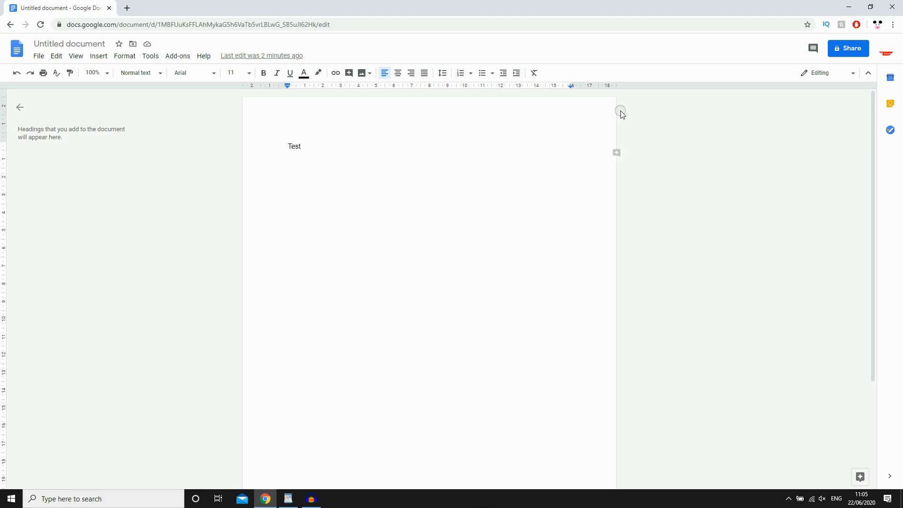
pyautogui.moveTo(839, 61)
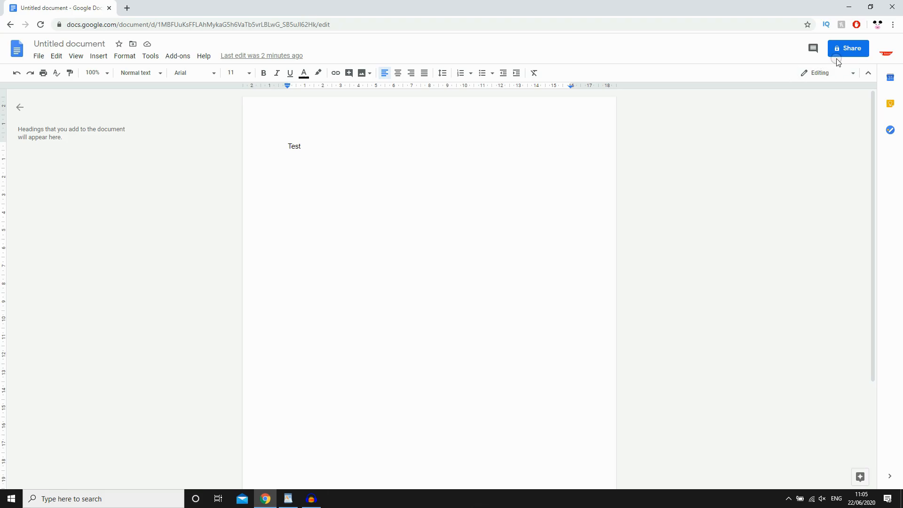
pyautogui.moveTo(847, 48)
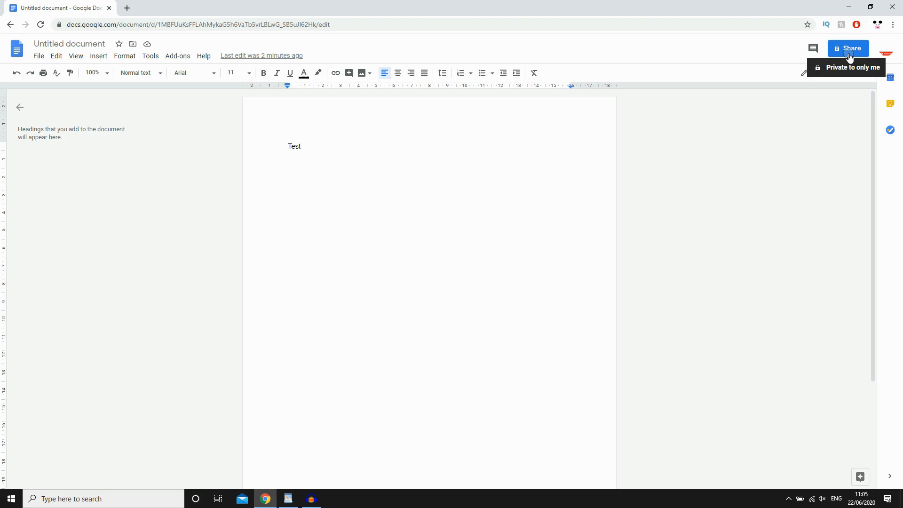
pyautogui.moveTo(849, 57)
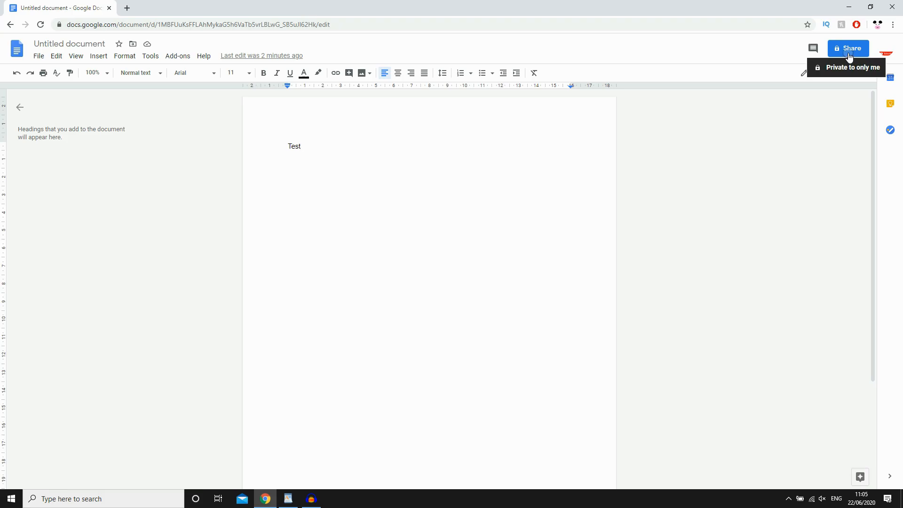
# Save the untitled document under the name 'Test' to reach its sharing options
pyautogui.click(847, 48)
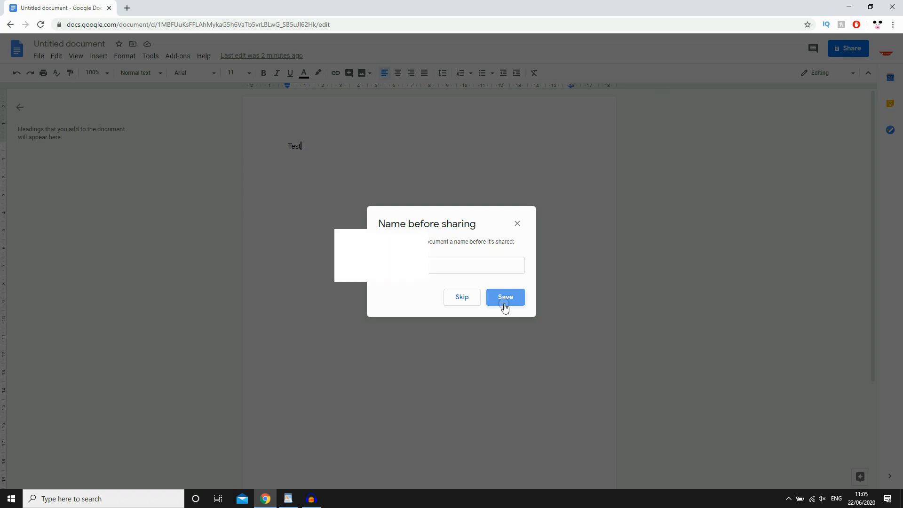
pyautogui.click(505, 297)
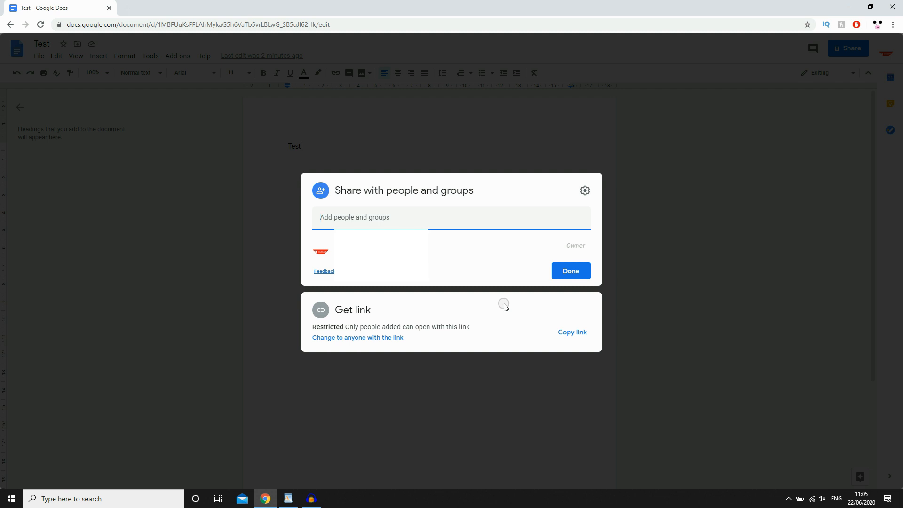
pyautogui.moveTo(655, 265)
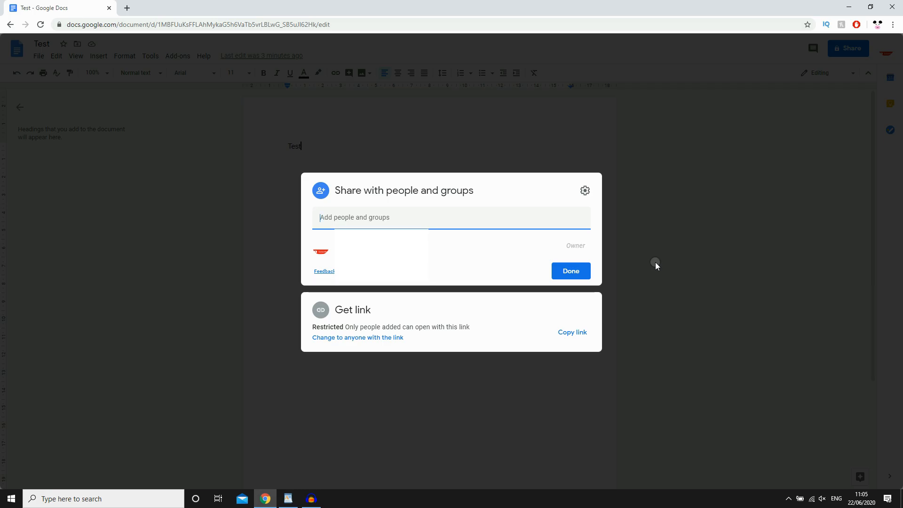
pyautogui.moveTo(585, 190)
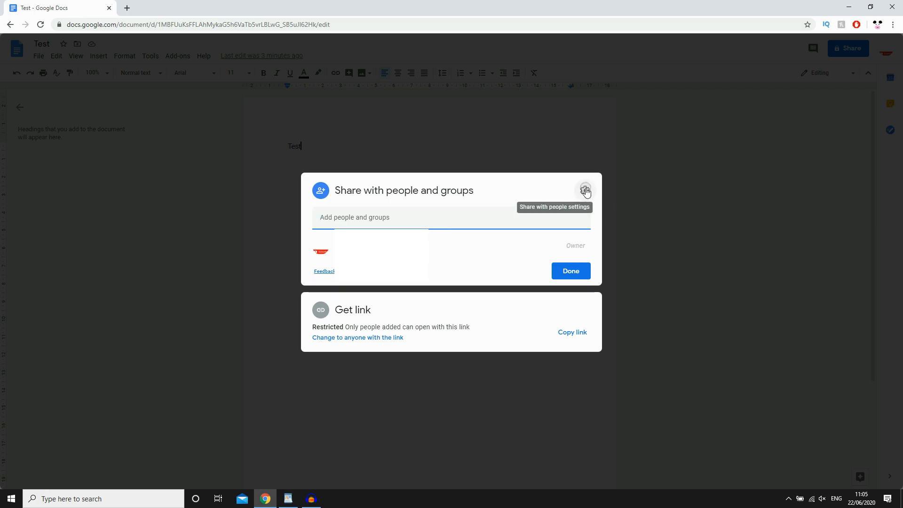
pyautogui.click(585, 190)
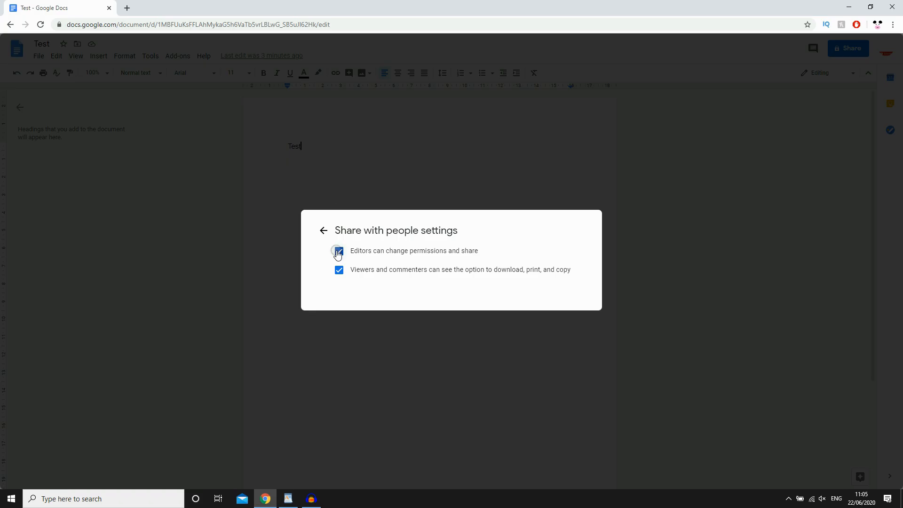
pyautogui.click(339, 252)
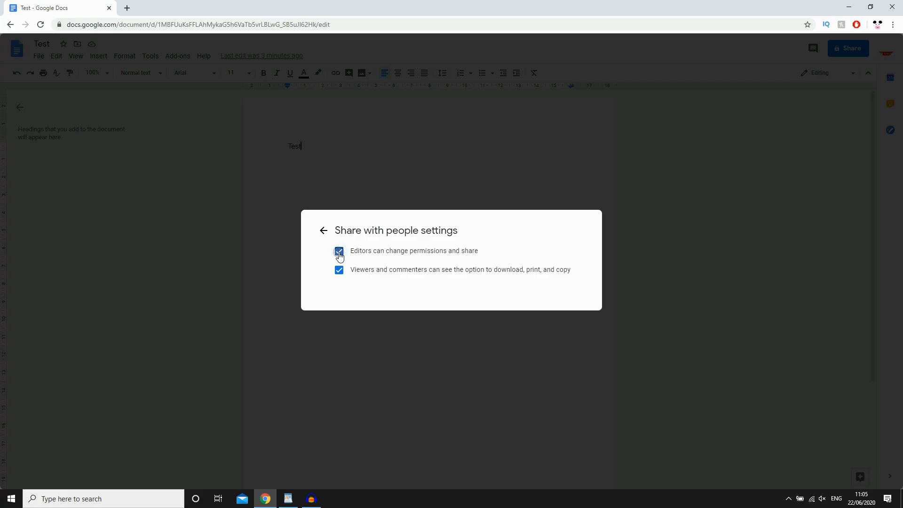
pyautogui.click(339, 251)
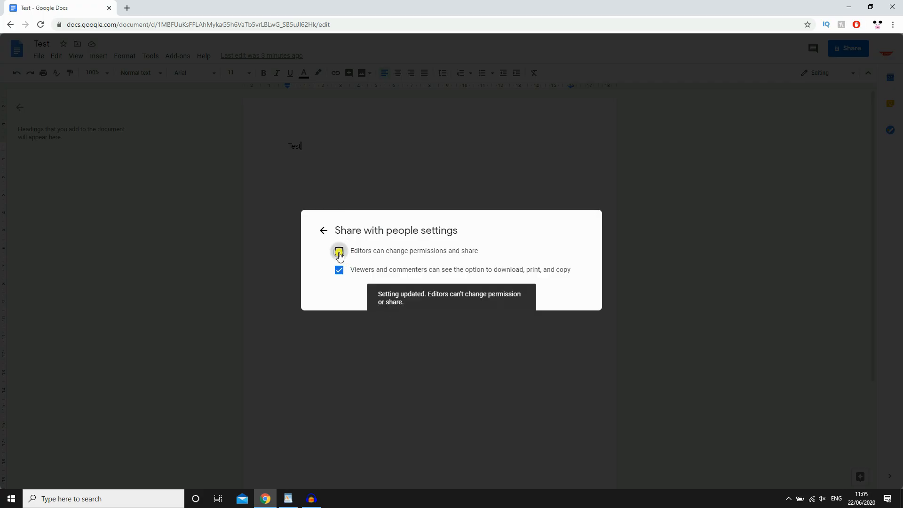
pyautogui.click(339, 251)
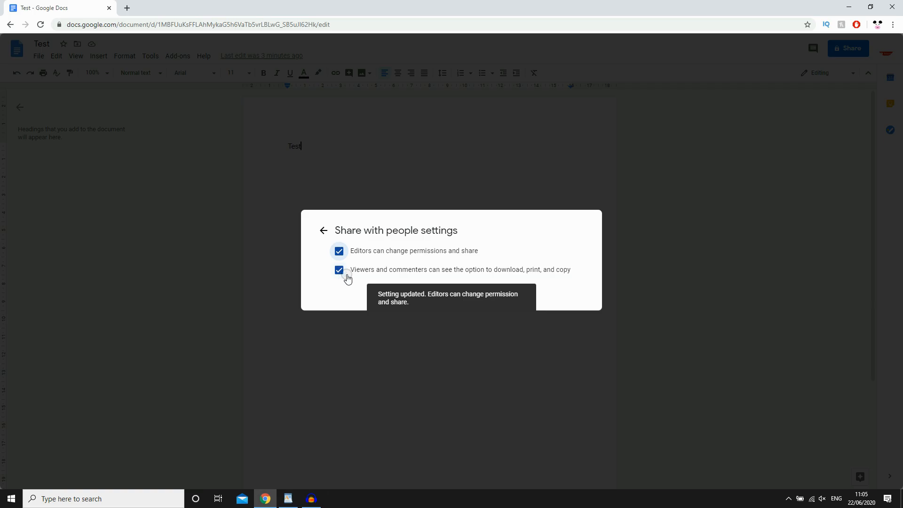
pyautogui.click(340, 270)
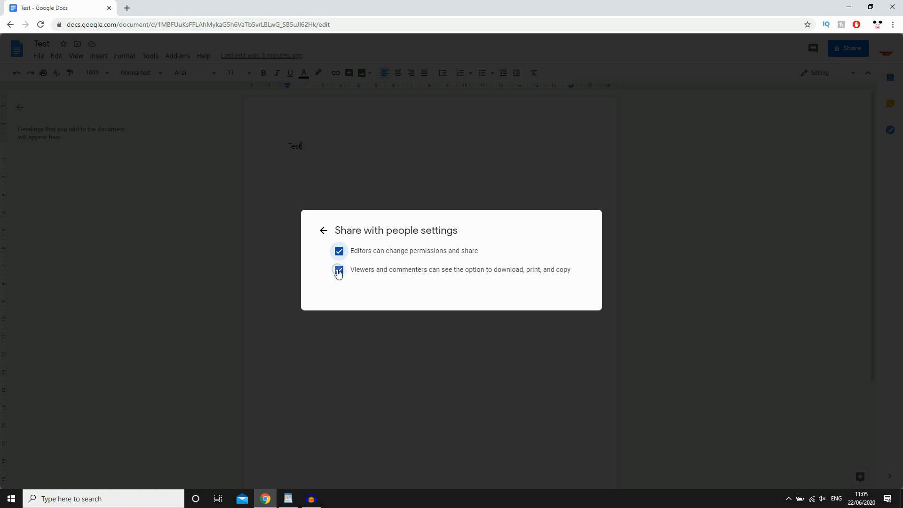
pyautogui.click(339, 269)
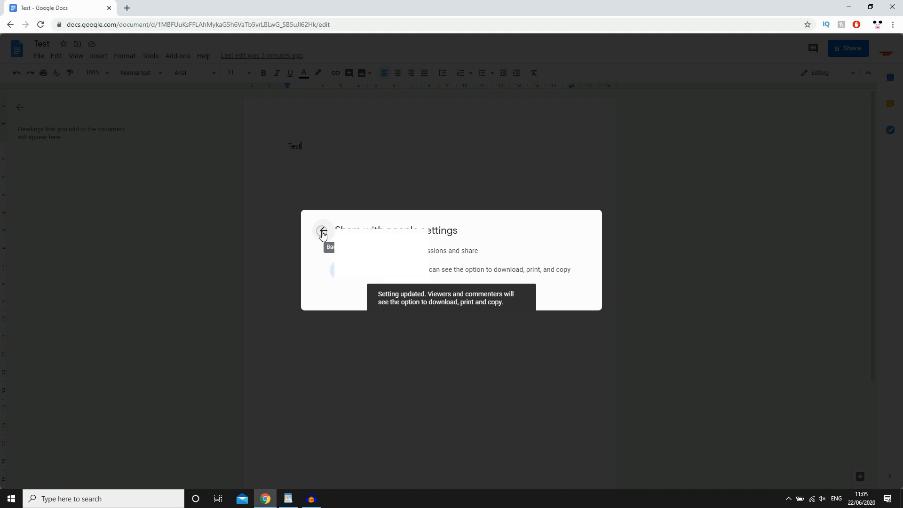
pyautogui.click(323, 232)
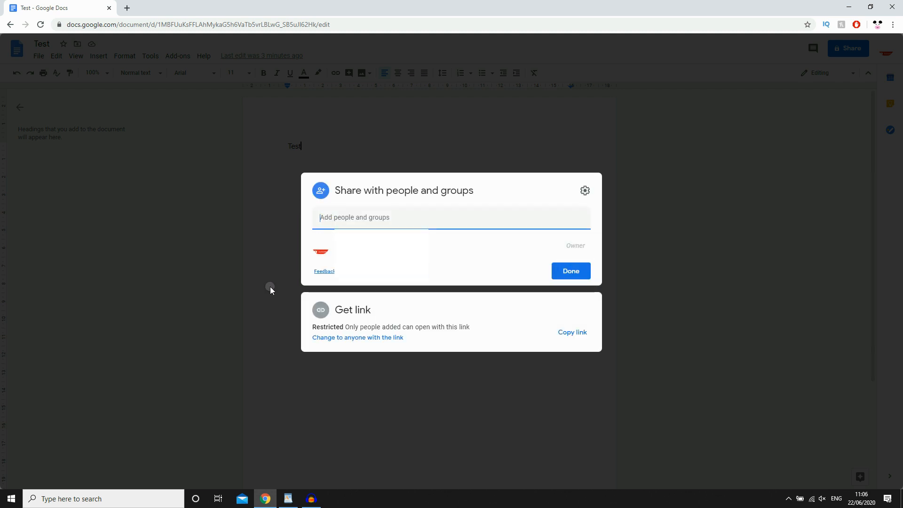
pyautogui.moveTo(267, 294)
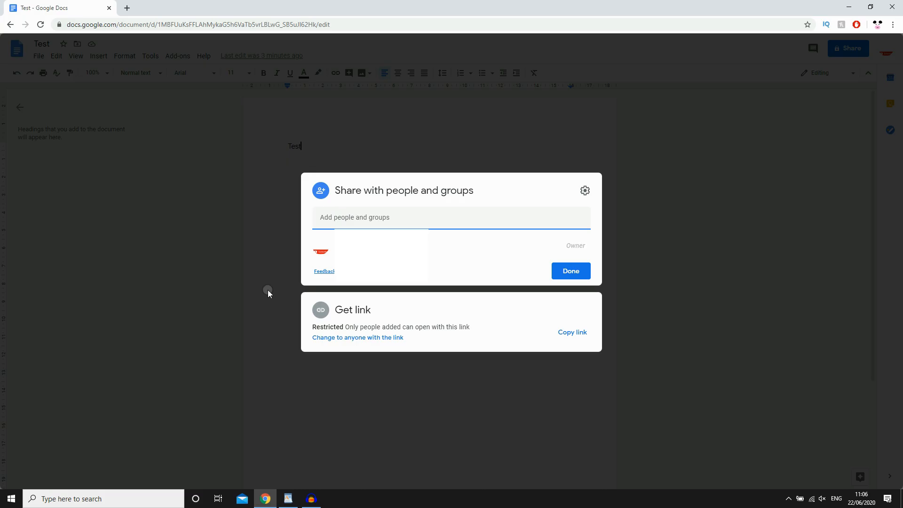
pyautogui.moveTo(303, 351)
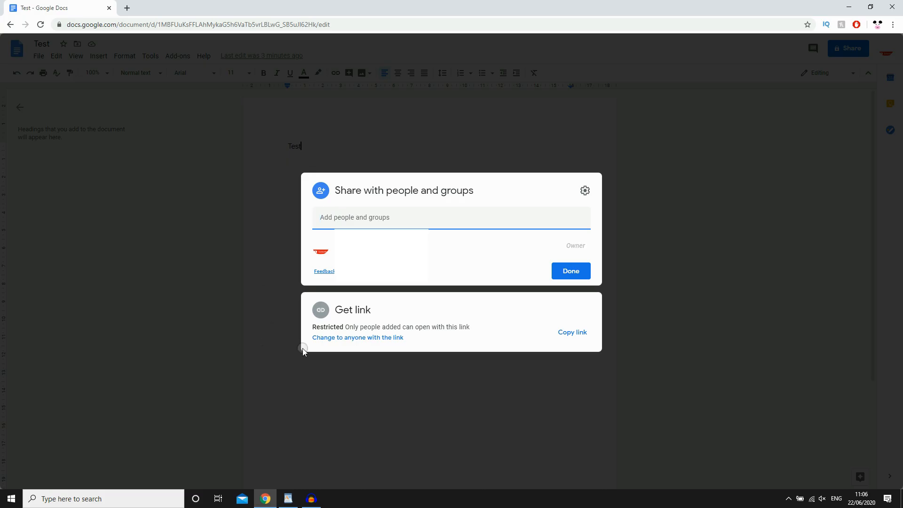
pyautogui.moveTo(387, 303)
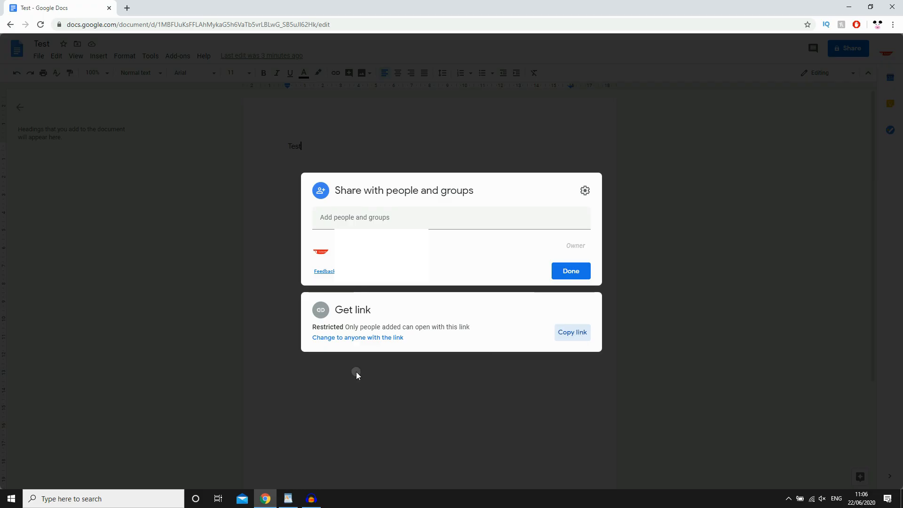
pyautogui.moveTo(343, 328)
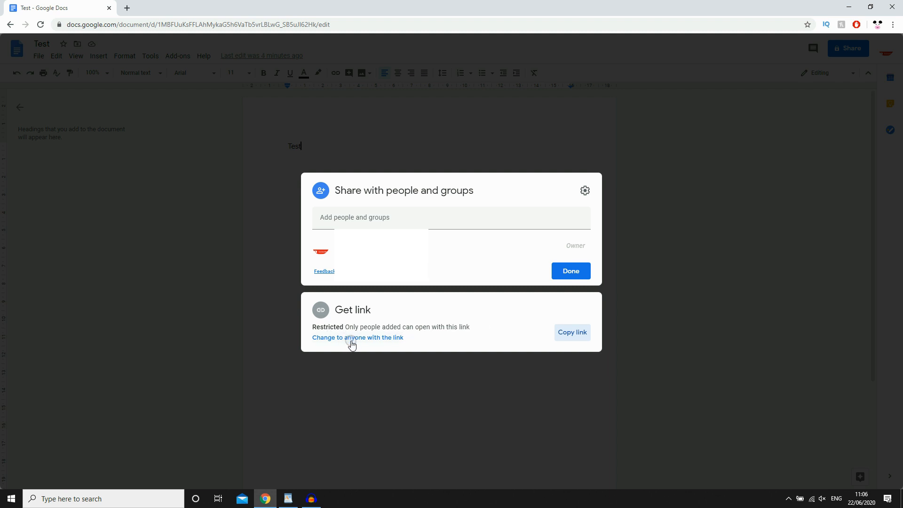
# Change link access to anyone with the link and show the Viewer/Commenter/Editor role choices
pyautogui.click(357, 336)
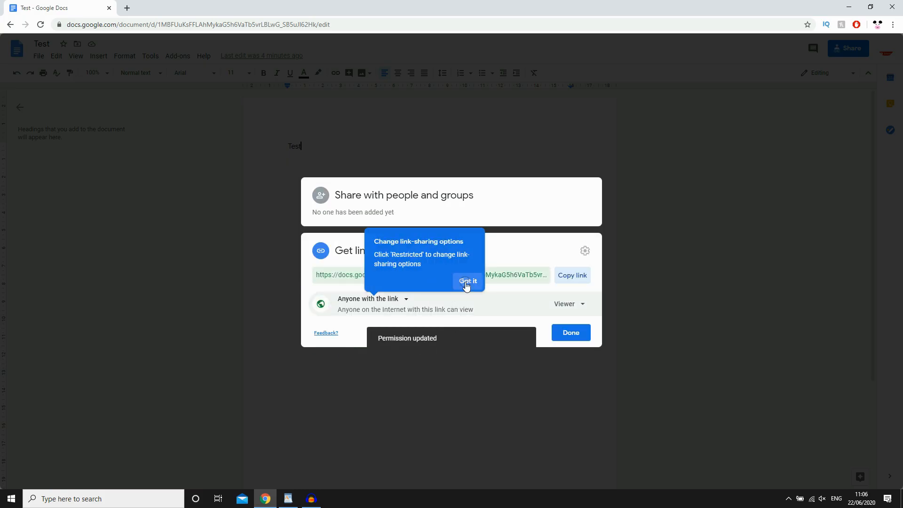
pyautogui.click(468, 281)
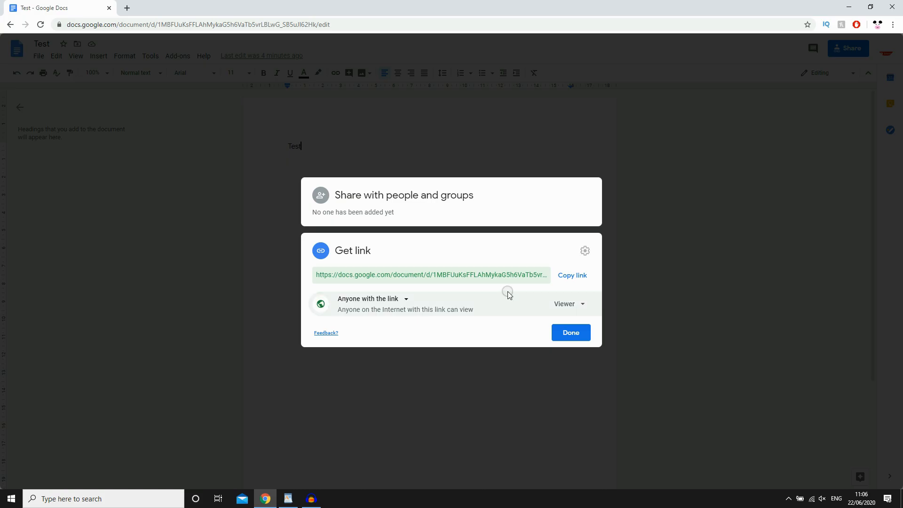
pyautogui.click(568, 303)
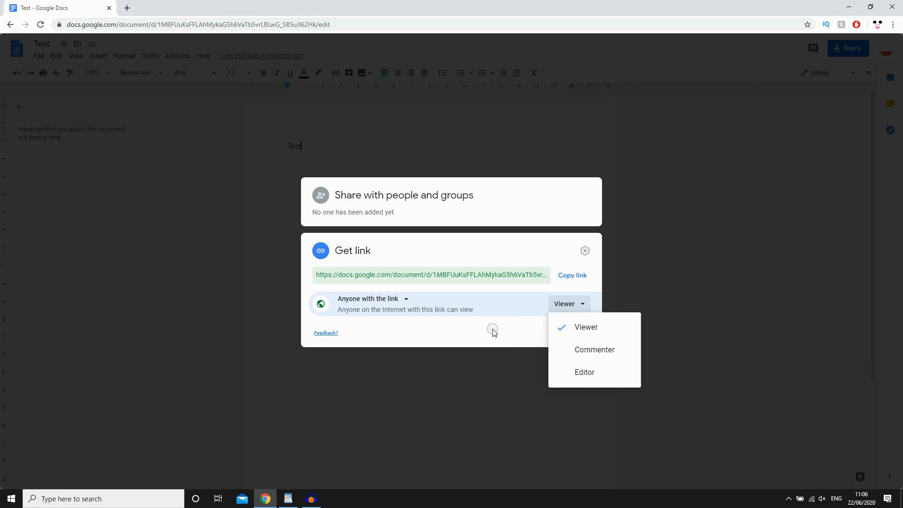
# Keep the link role as Viewer and copy the Test document's link
pyautogui.click(586, 327)
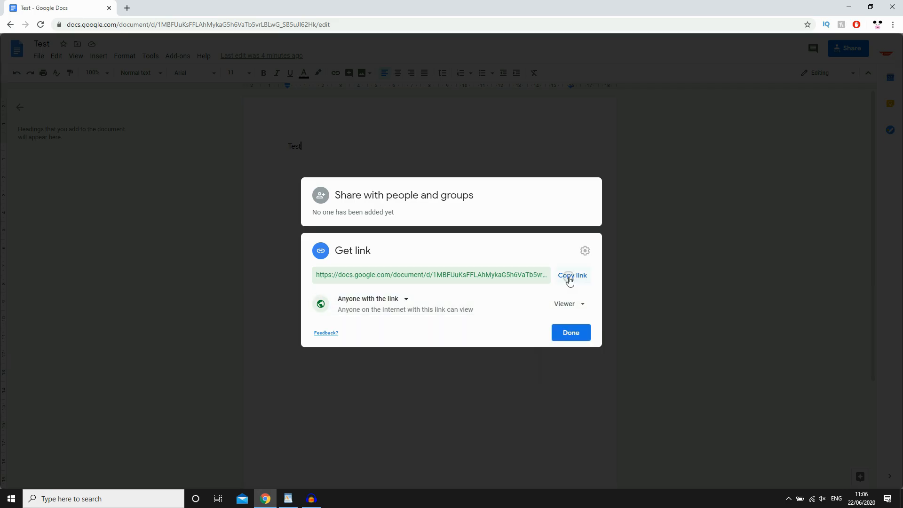
pyautogui.click(572, 275)
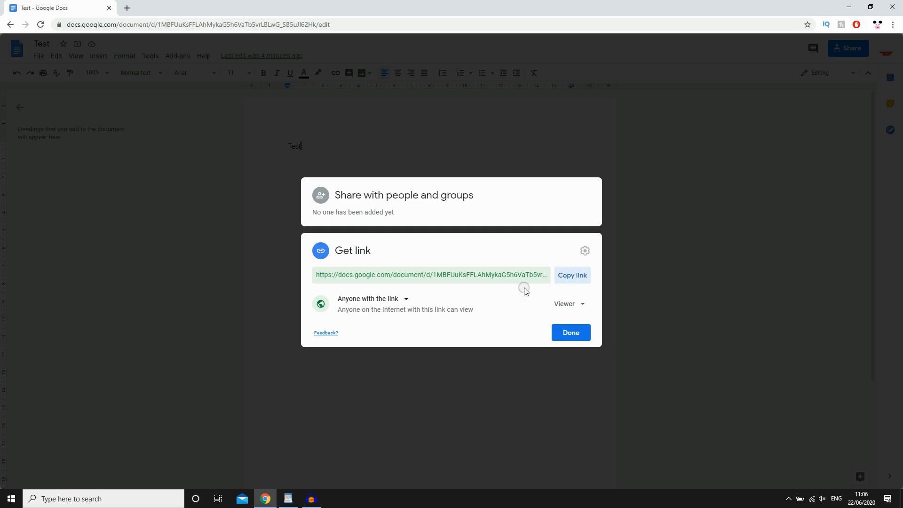
pyautogui.moveTo(400, 279)
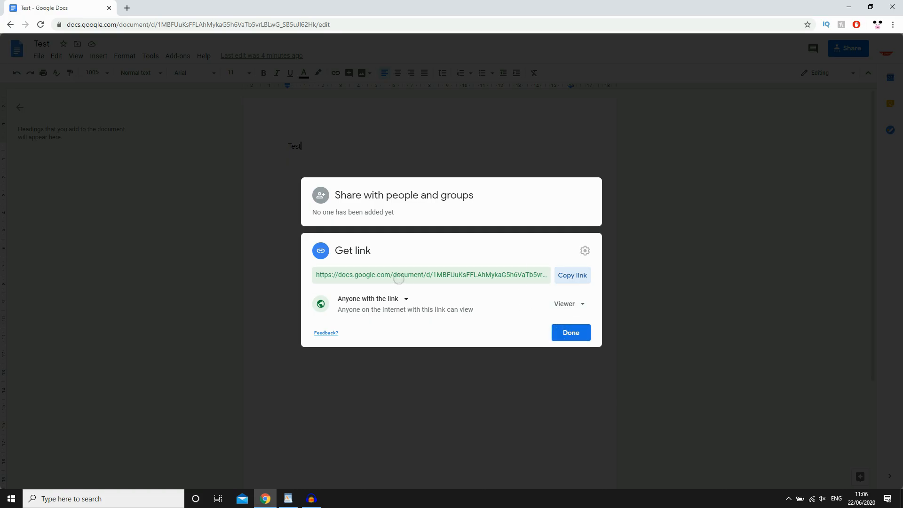